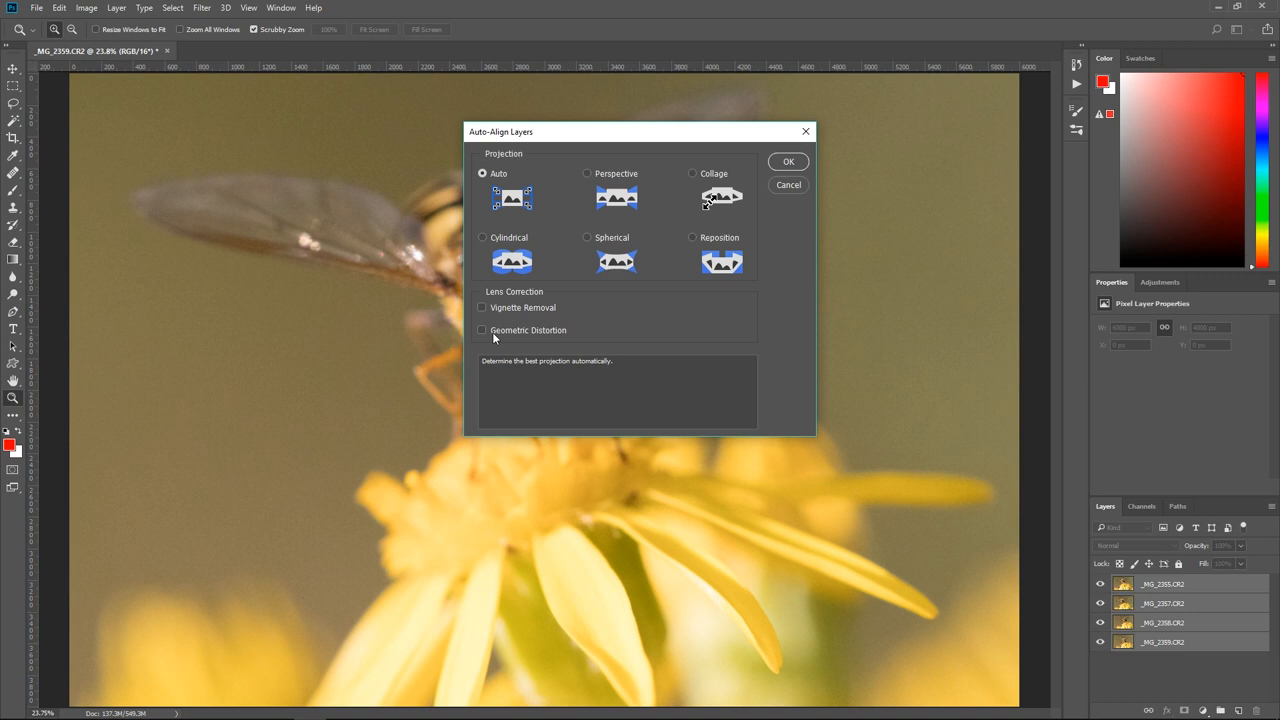
Auto-align the four hoverfly layers with Projection left on Auto
click(788, 161)
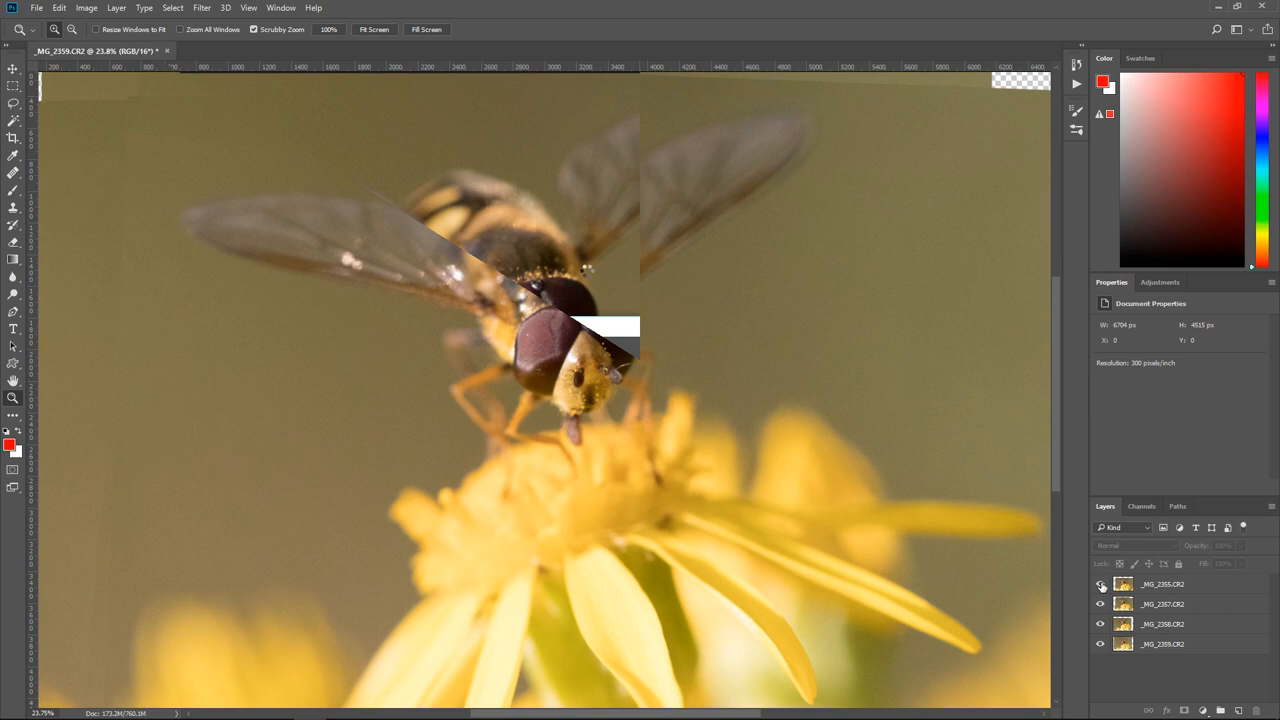
click(1101, 584)
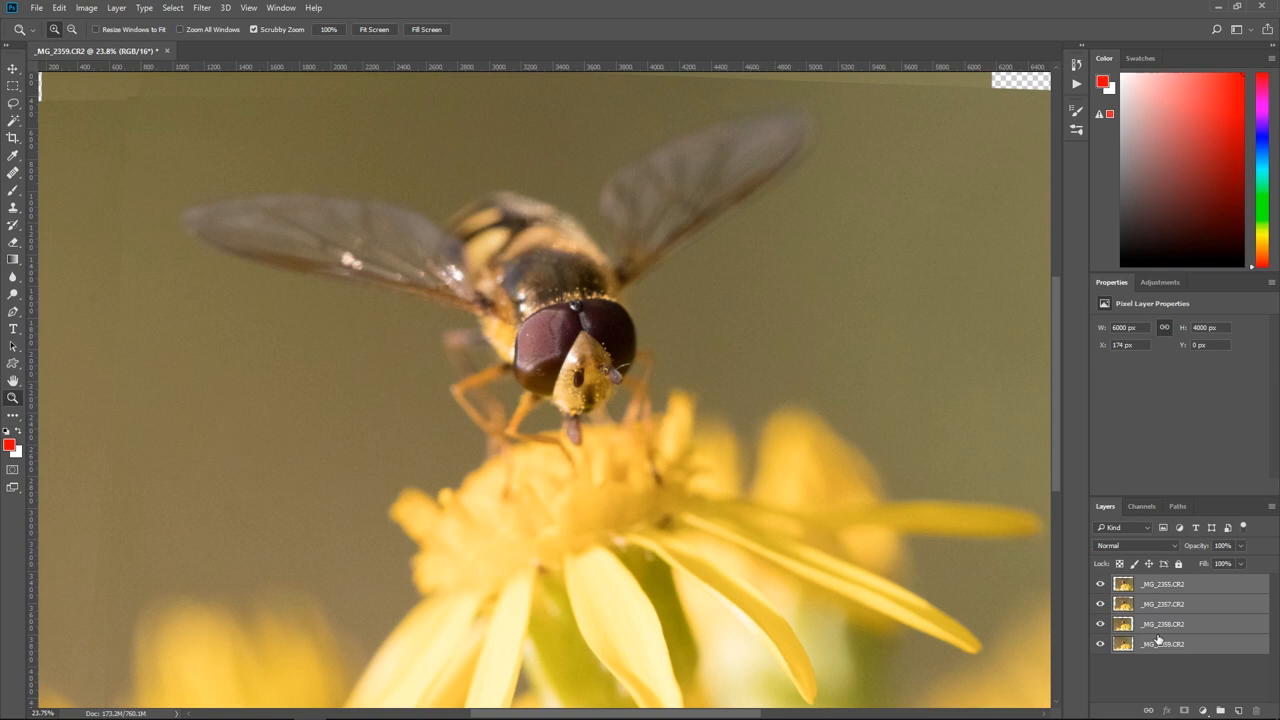
click(59, 8)
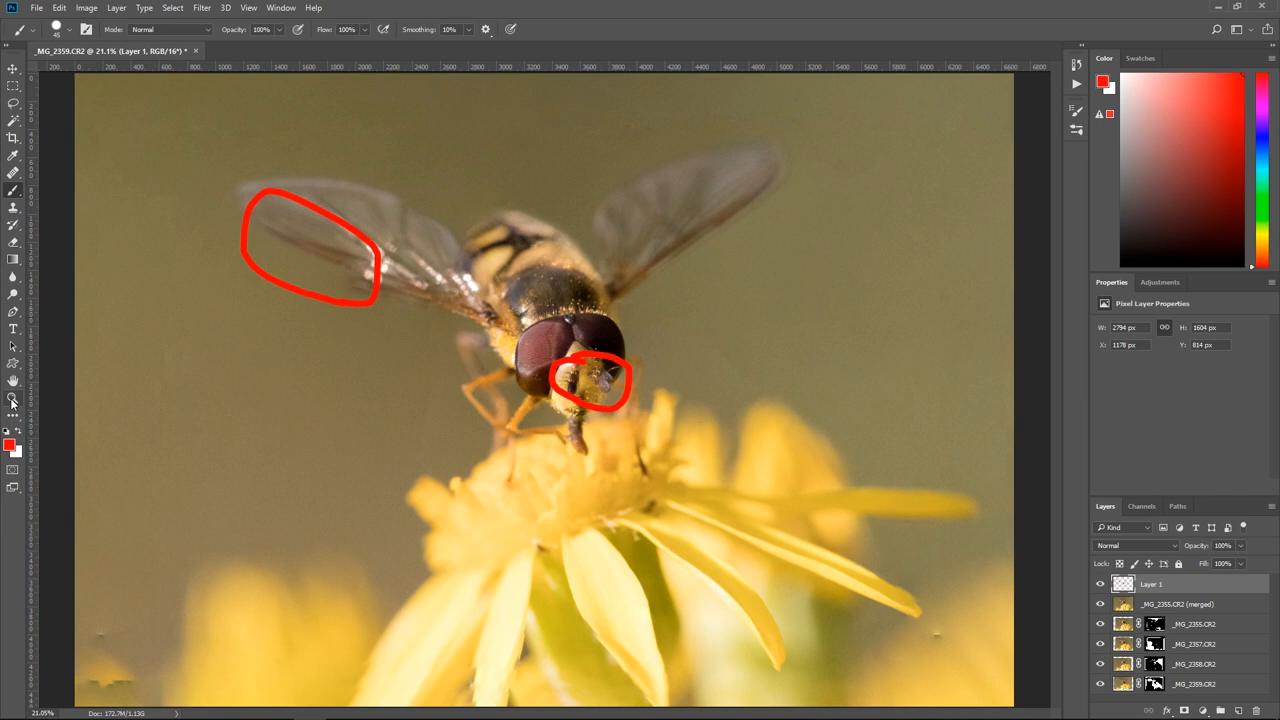
Switch to the Zoom tool to inspect the focus-stacked hoverfly image
click(13, 398)
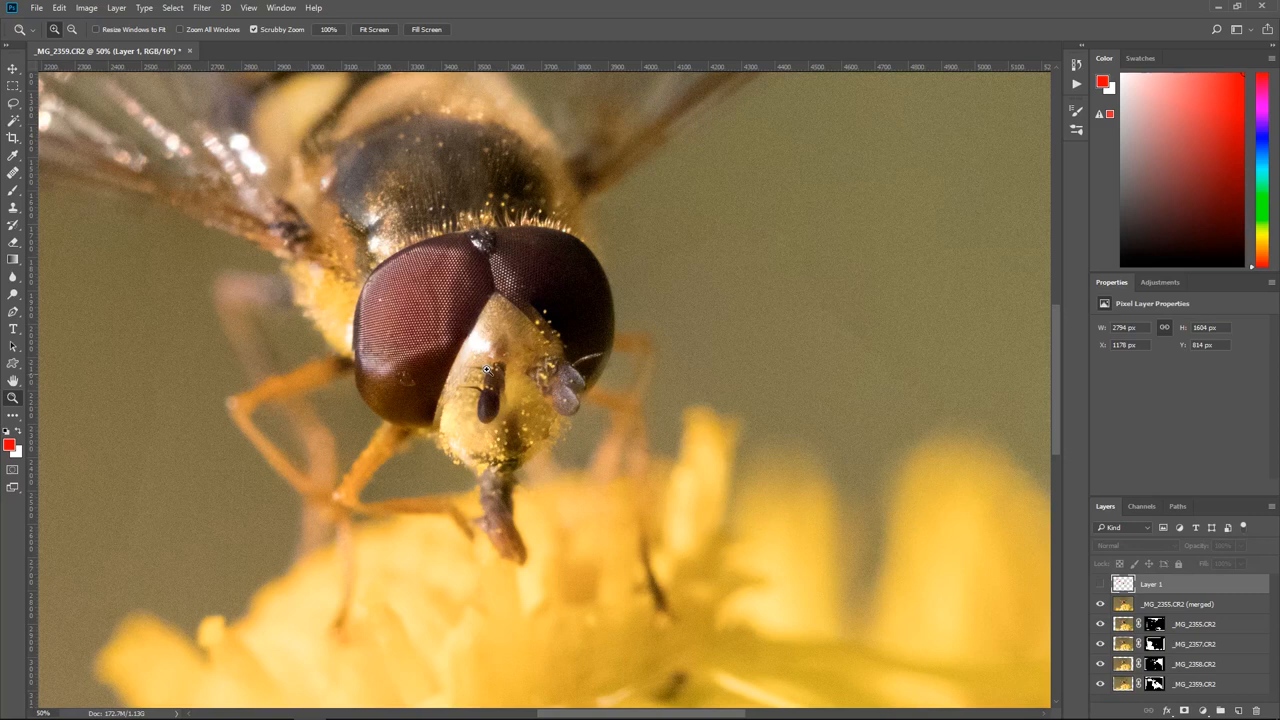
Pick the Brush tool for touch-up work on the hoverfly's head
click(13, 155)
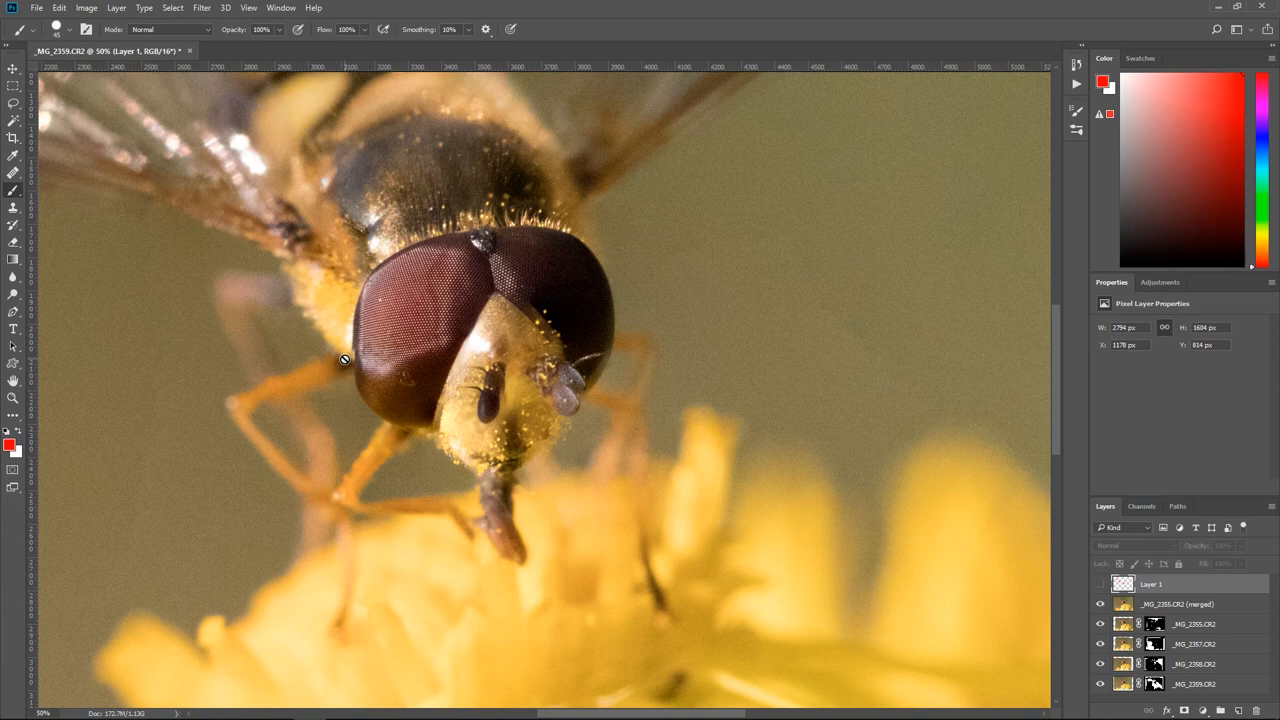